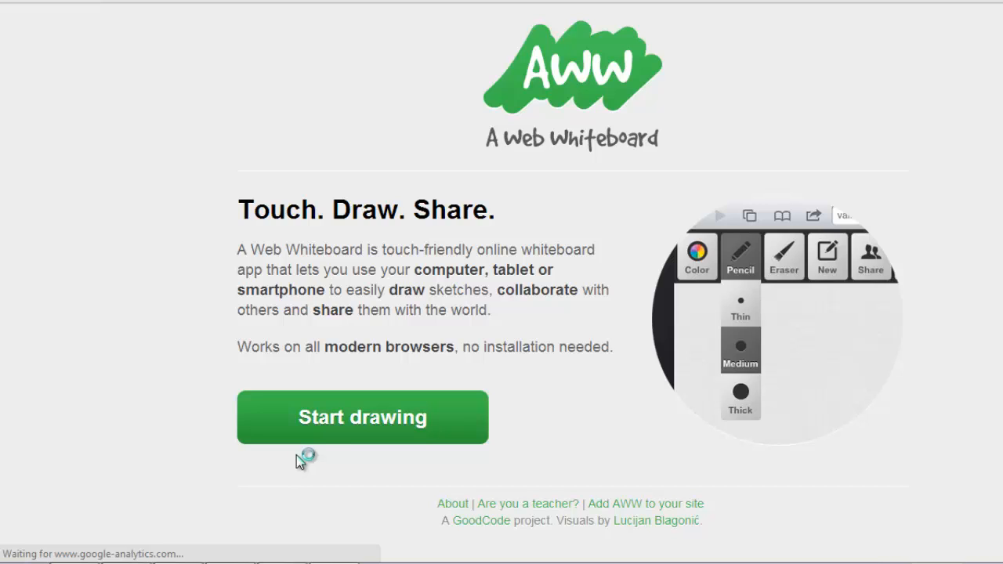
Start a new blank whiteboard from the AWW landing page.
left_click(362, 416)
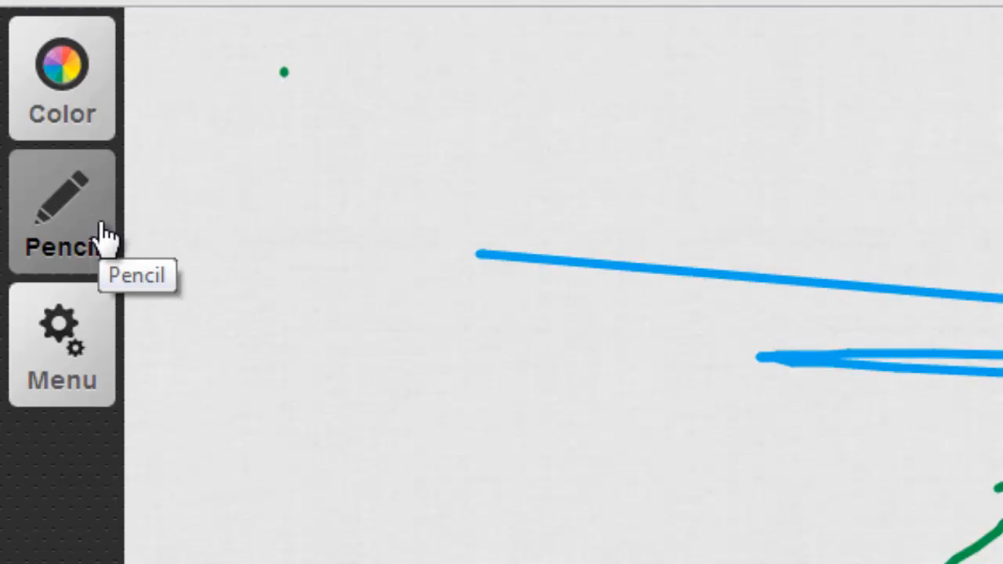
Set the pencil stroke width to Thin.
left_click(62, 212)
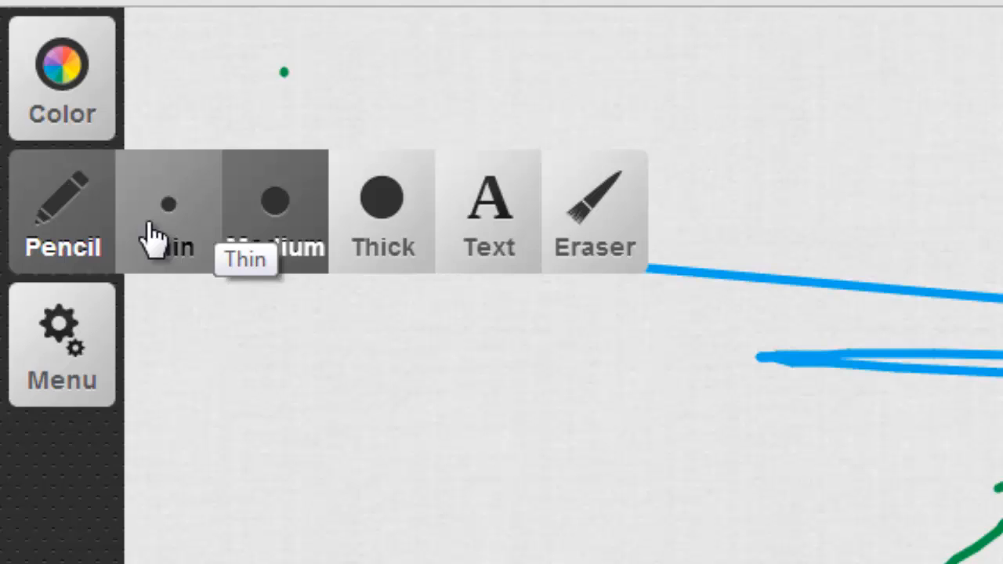
left_click(61, 345)
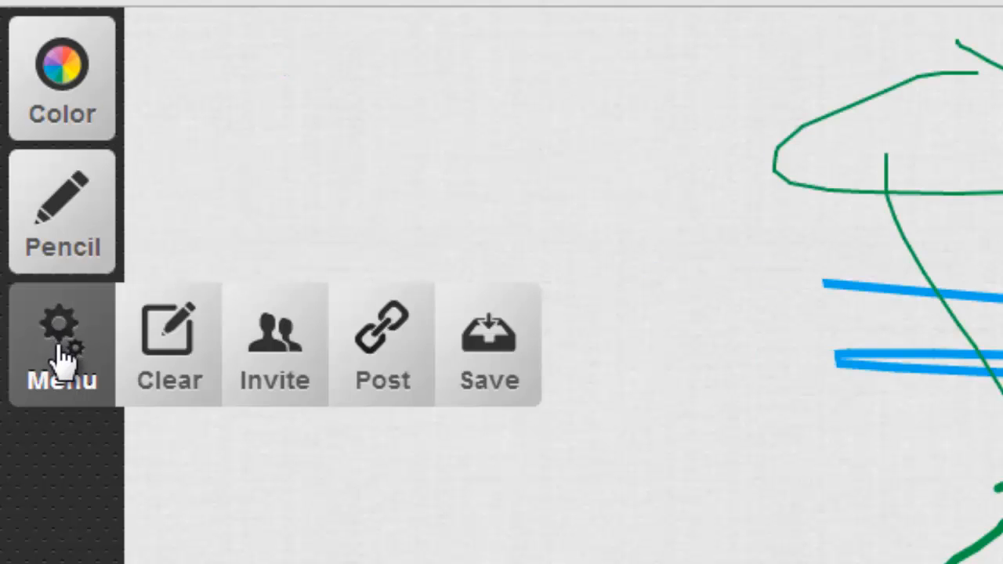
left_click_drag(666, 102, 517, 275)
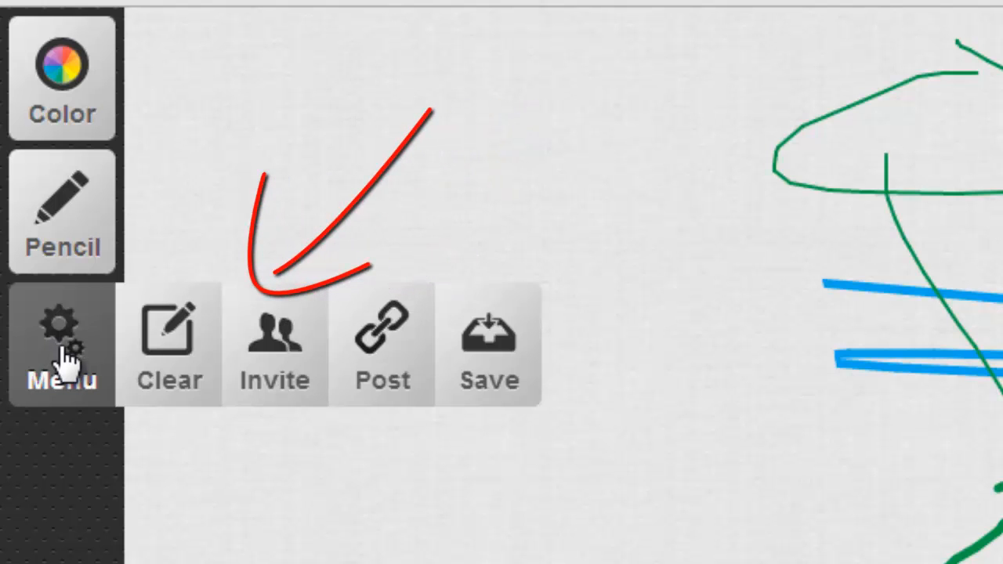
left_click(275, 341)
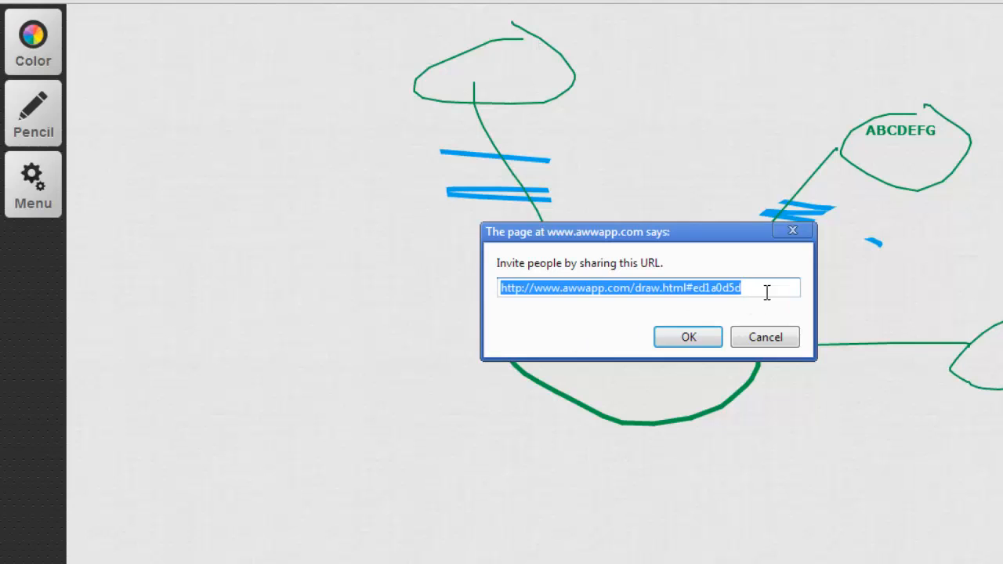
mouse_move(466, 297)
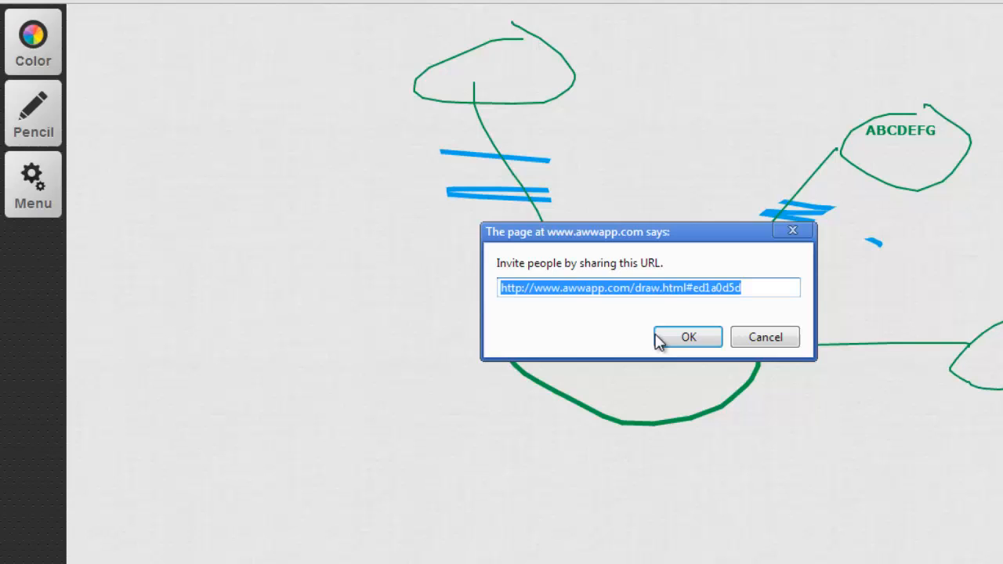
left_click(687, 337)
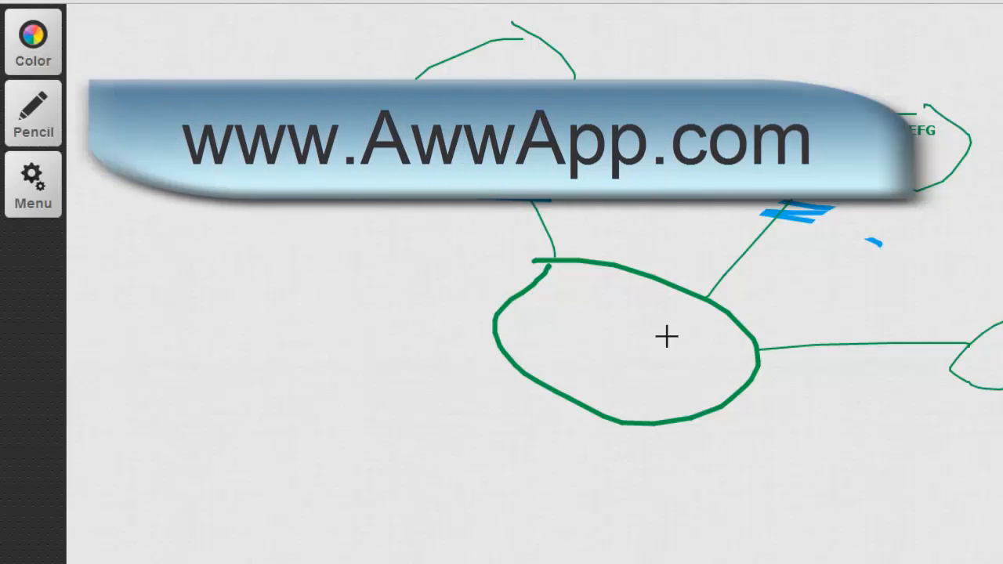
mouse_move(794, 12)
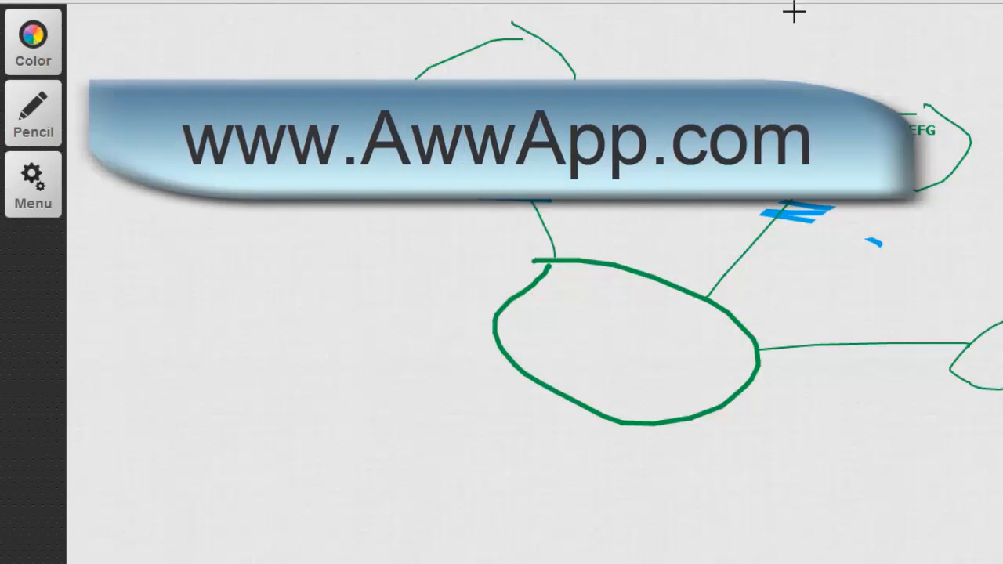